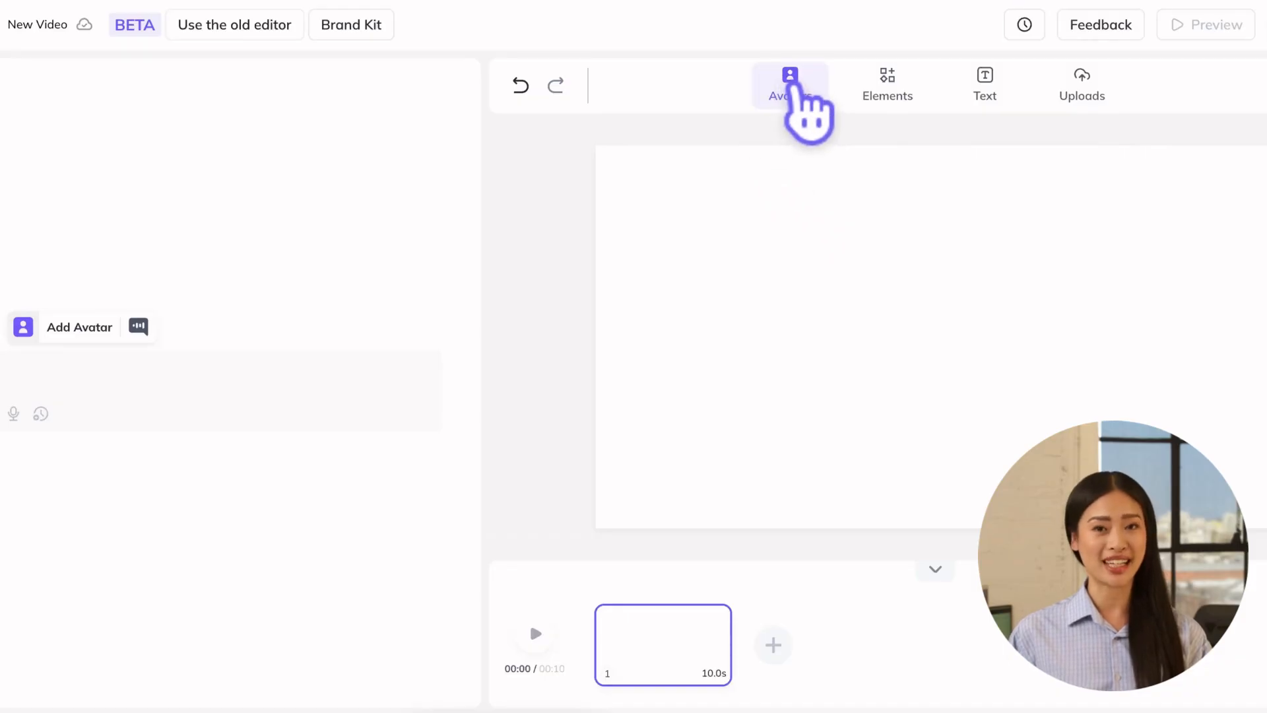
# Browse the public avatar library across the Professional, Lifestyle and UGC categories.
pyautogui.click(789, 80)
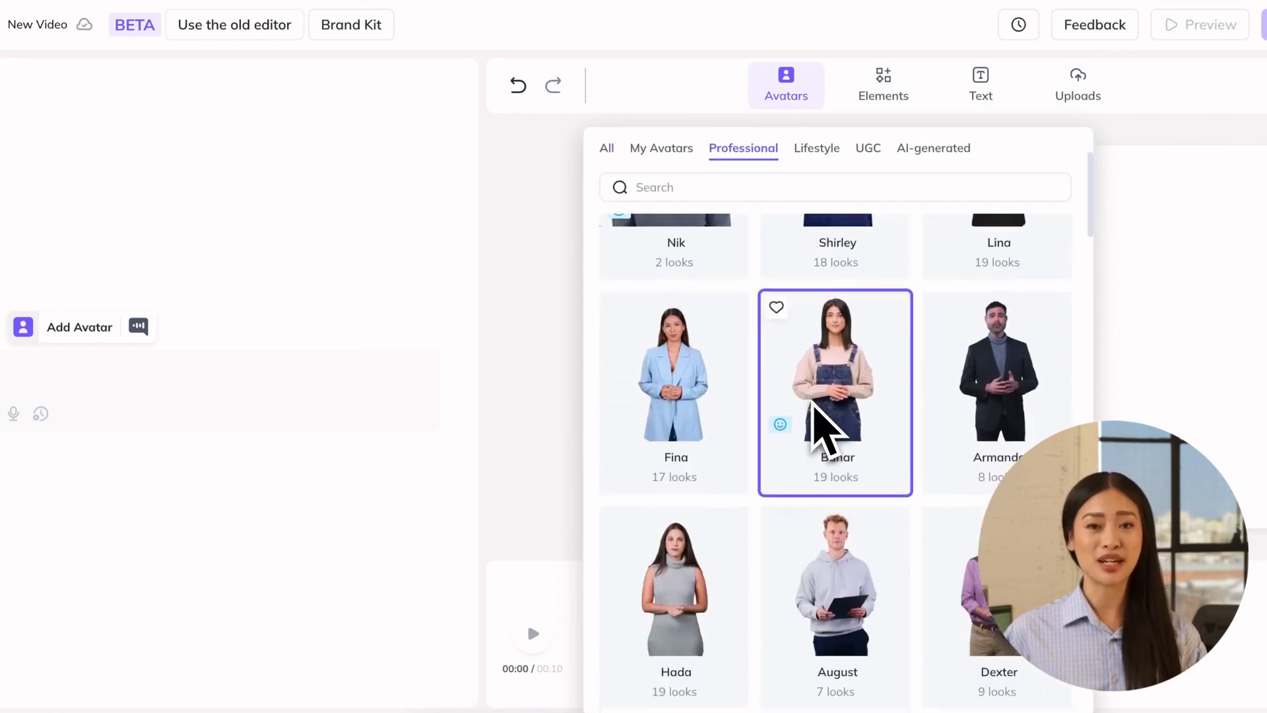
pyautogui.scroll(-3)
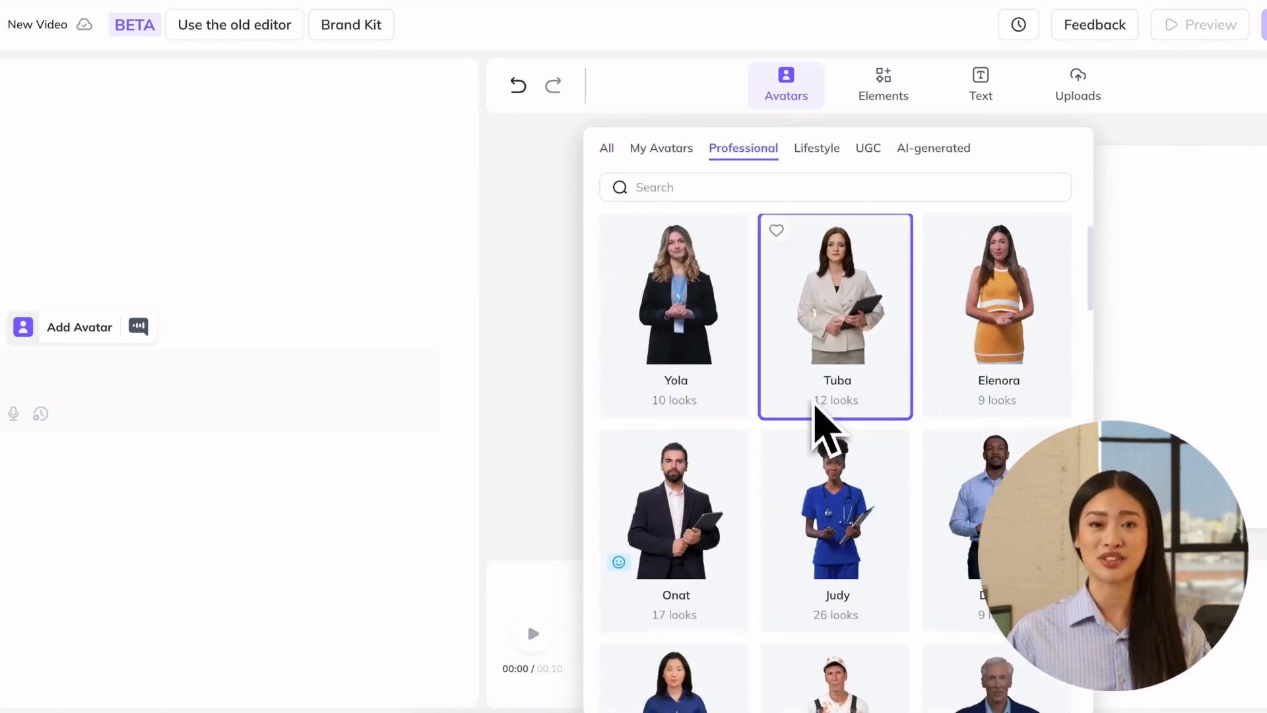
pyautogui.click(816, 147)
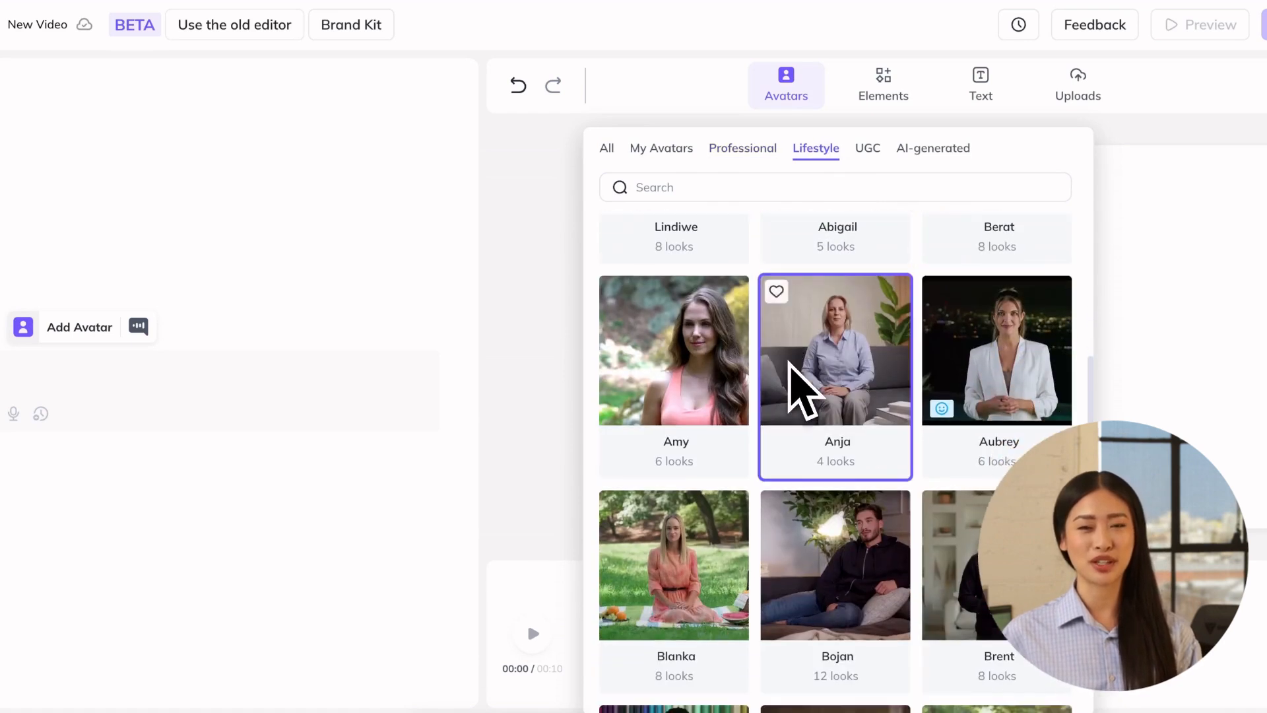
pyautogui.click(867, 147)
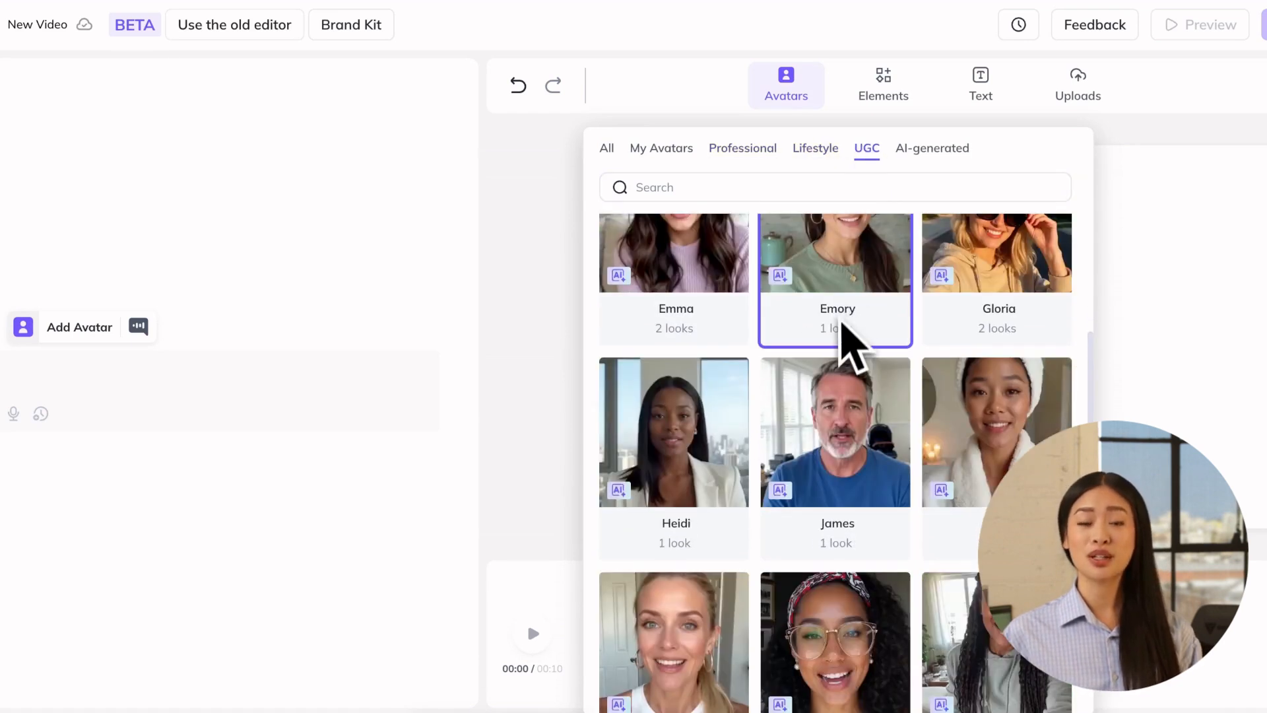
pyautogui.scroll(-3)
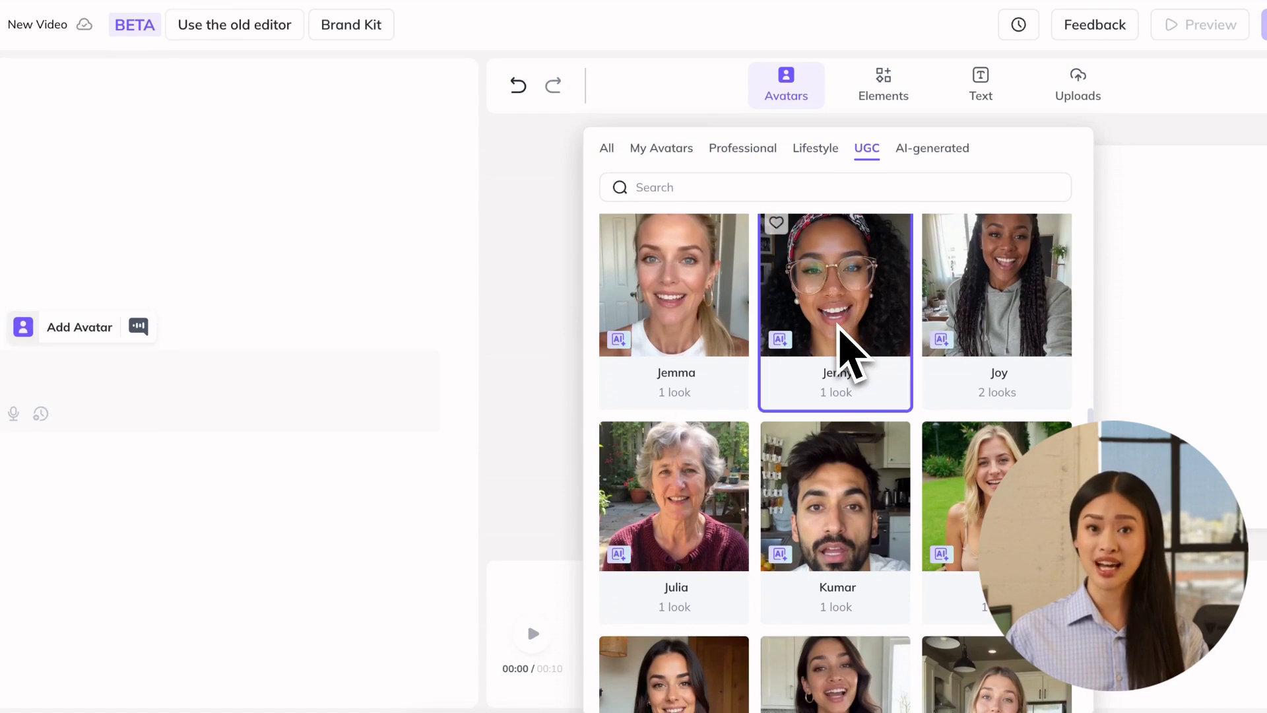
# View the looks for Marcus and other UGC avatars, then bring up Bahar's looks.
pyautogui.click(743, 148)
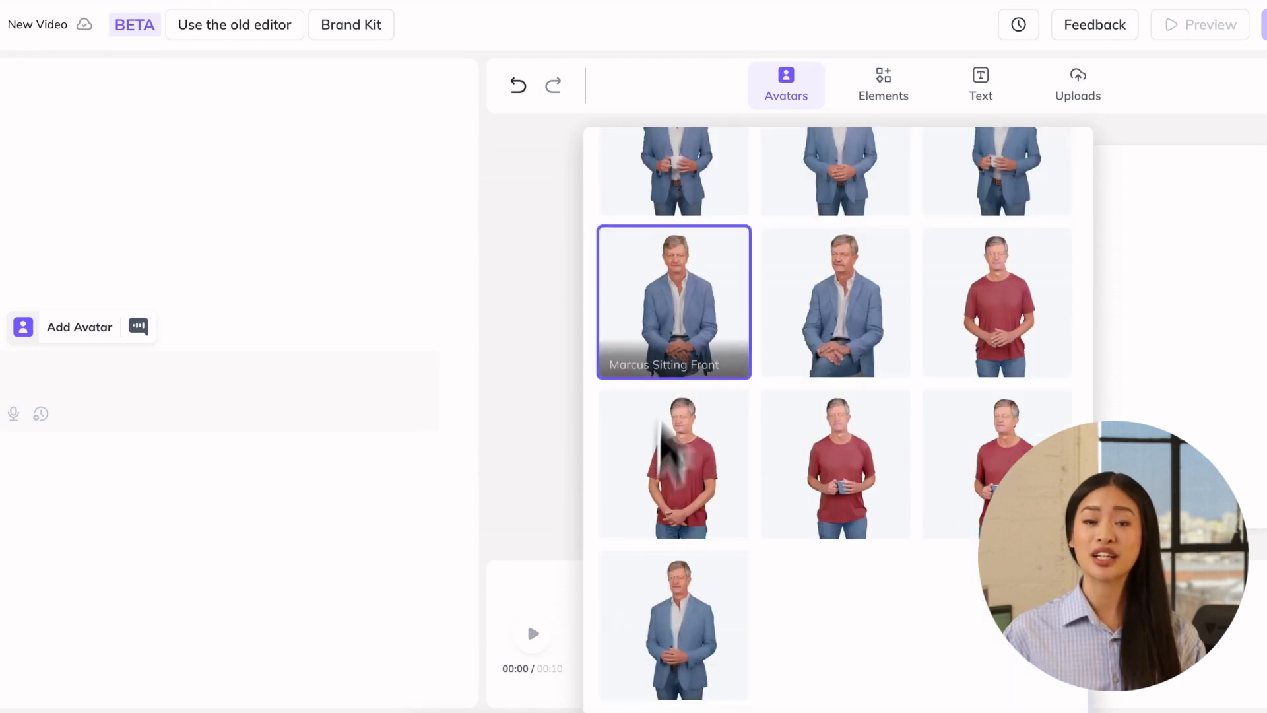
pyautogui.scroll(-3)
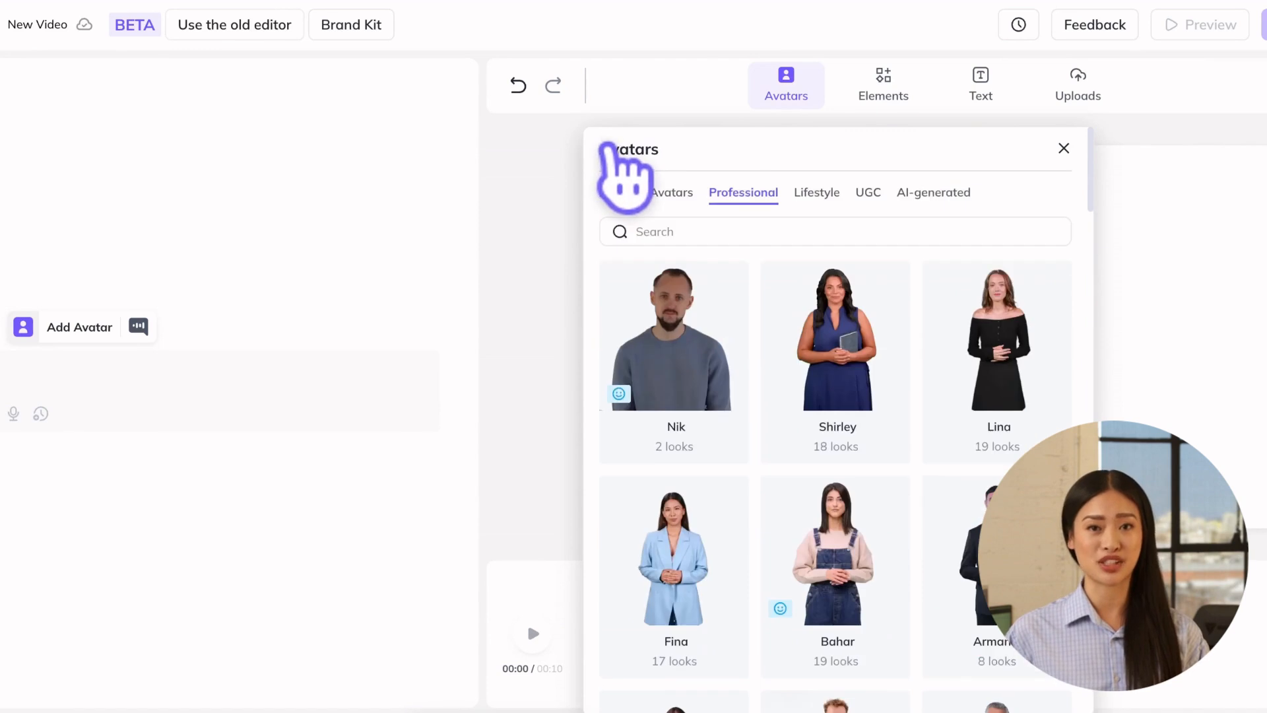
pyautogui.click(867, 192)
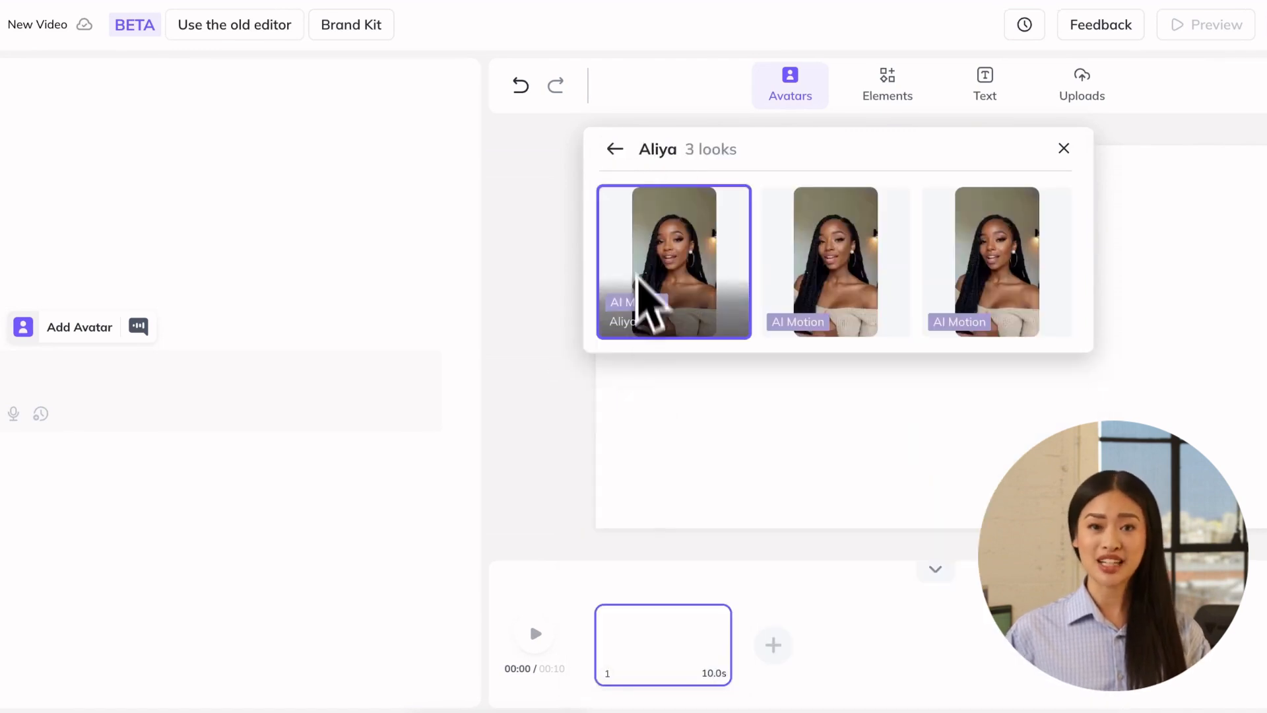
pyautogui.click(616, 149)
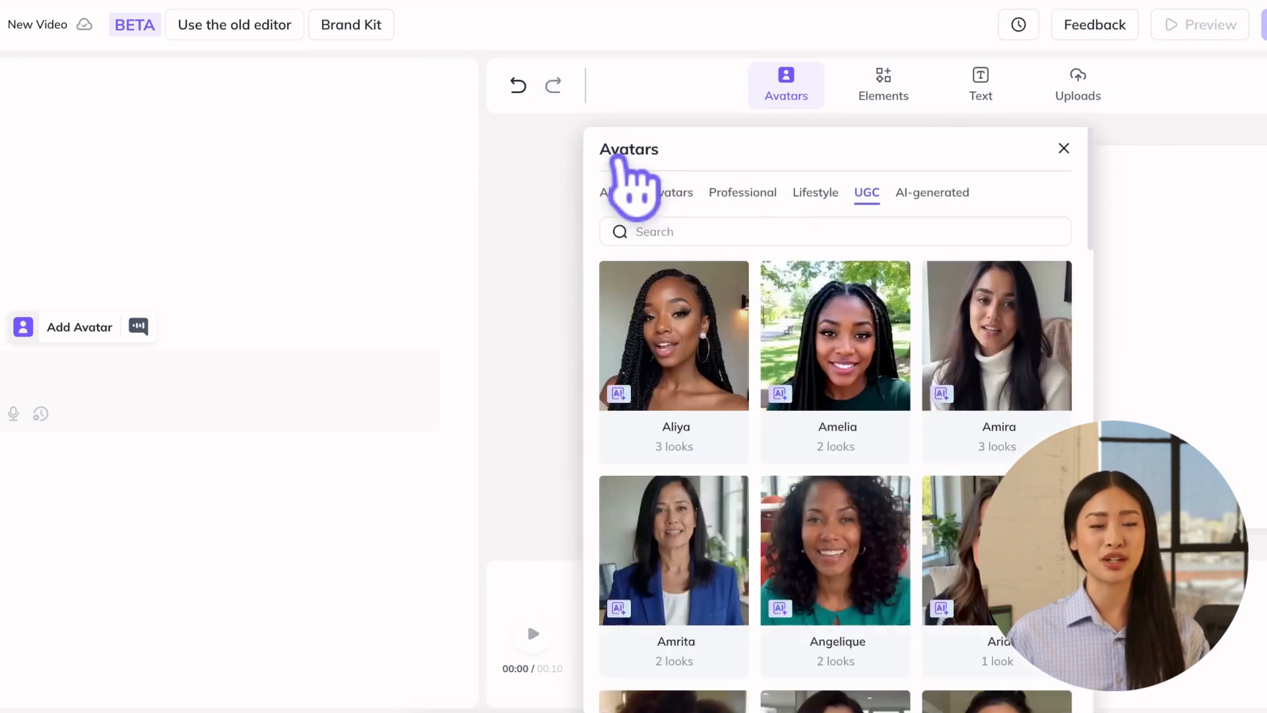
pyautogui.click(743, 192)
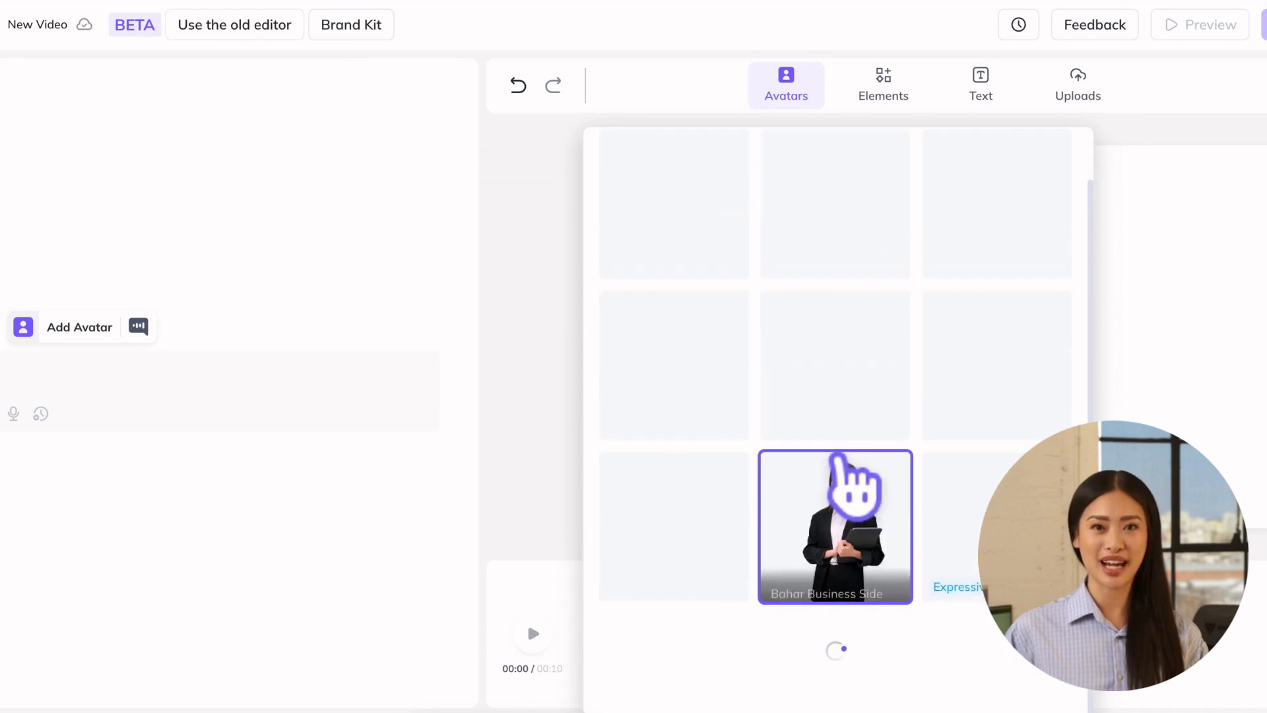
# Place Bahar's seated casual look on the scene and set its framing to Close.
pyautogui.click(835, 526)
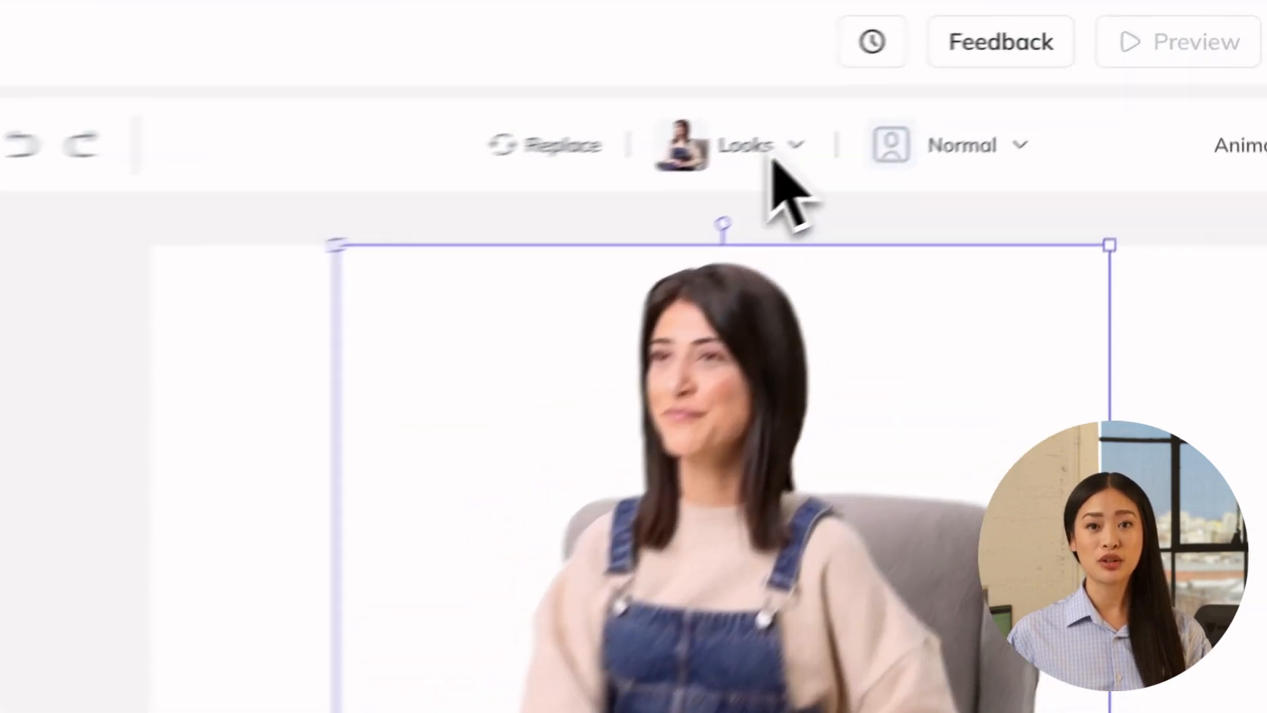
pyautogui.click(743, 144)
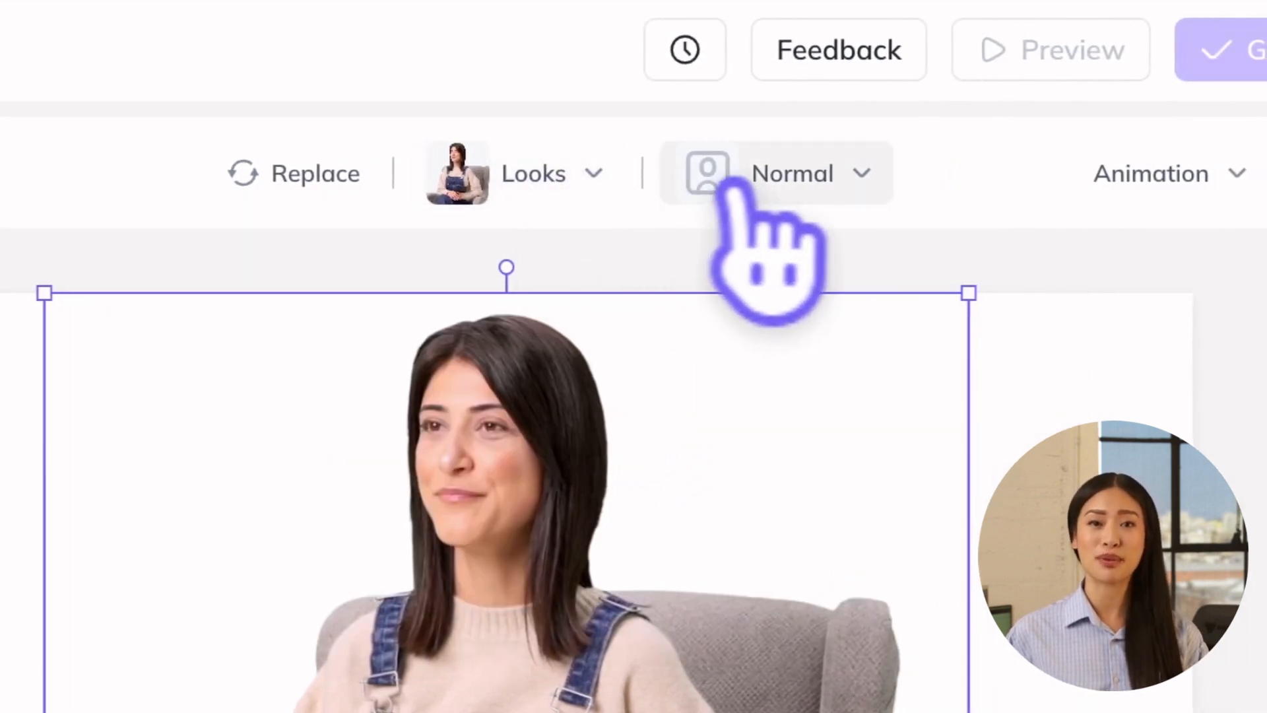
pyautogui.click(792, 173)
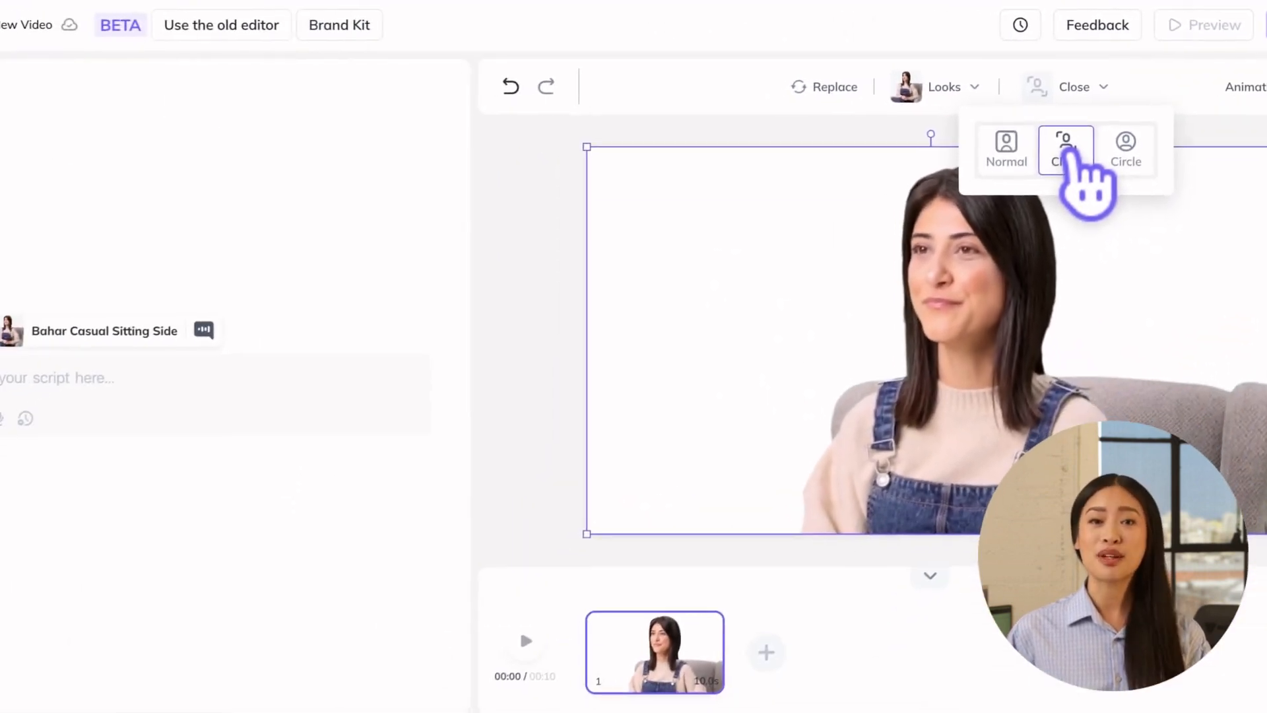
pyautogui.click(1126, 144)
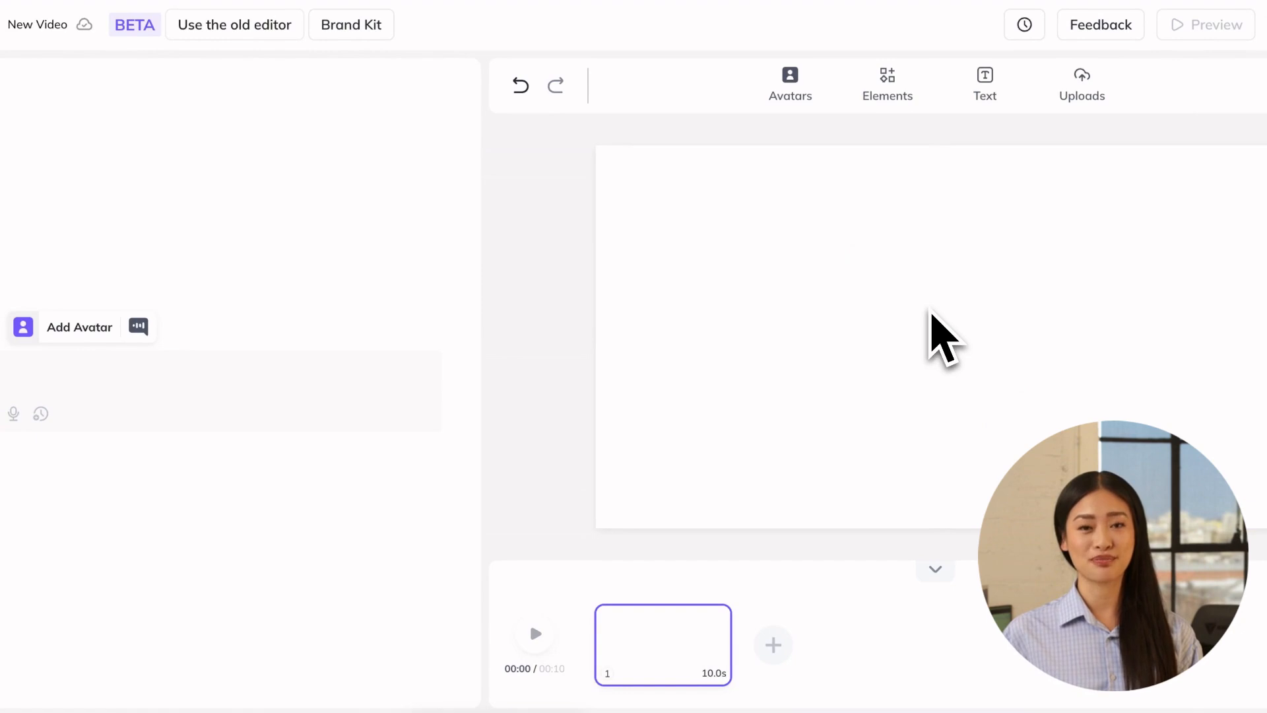
# Add Bahar's Casual Sitting overalls look to the scene and bring up her script's voice choices.
pyautogui.click(790, 79)
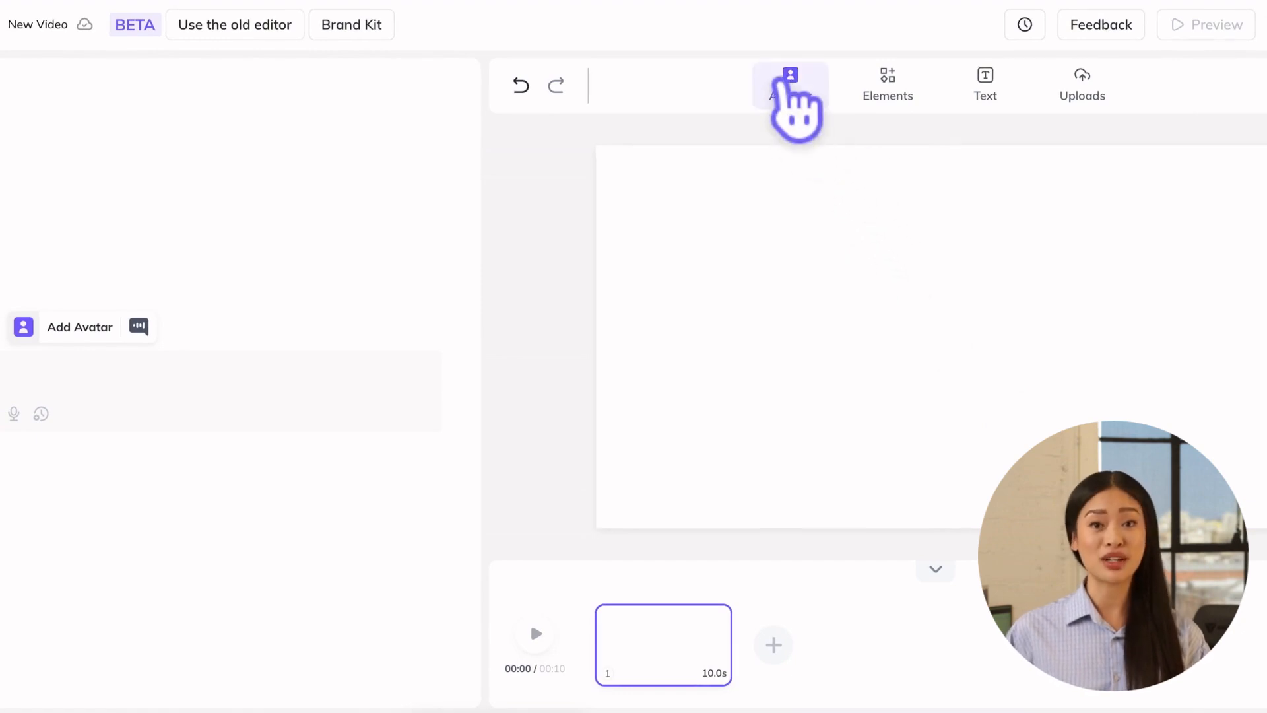
pyautogui.click(790, 75)
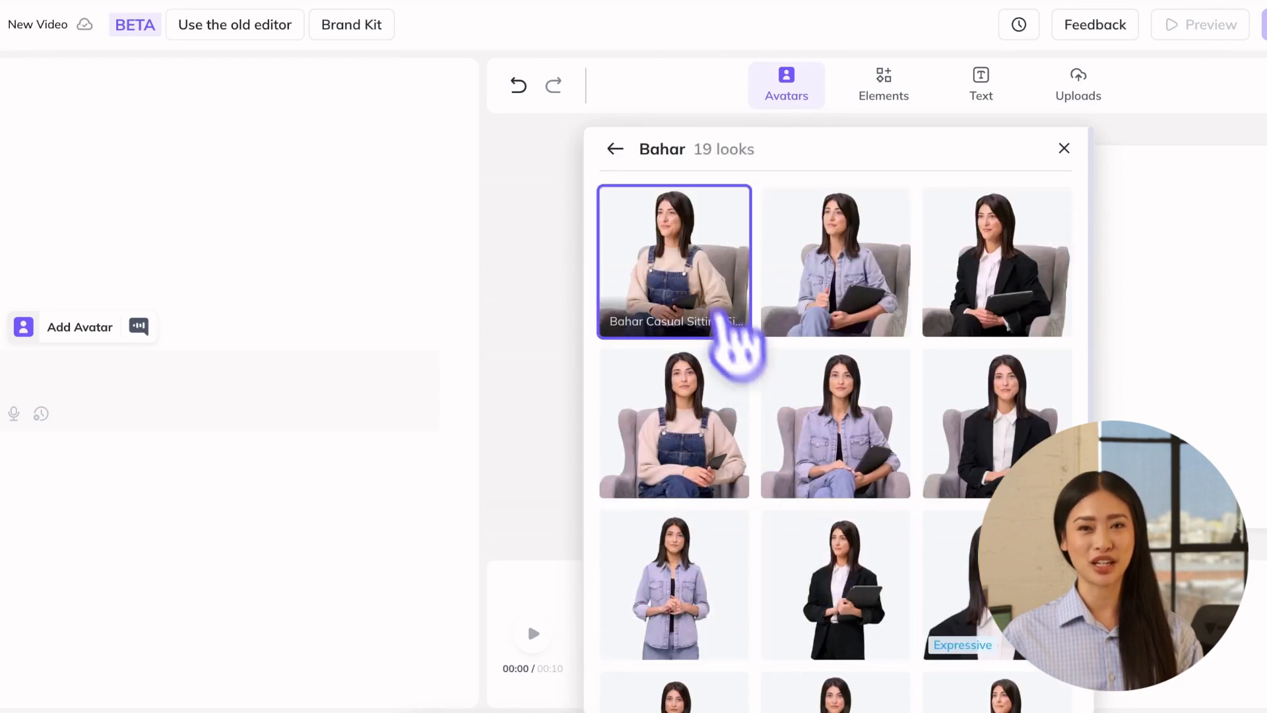
pyautogui.click(675, 260)
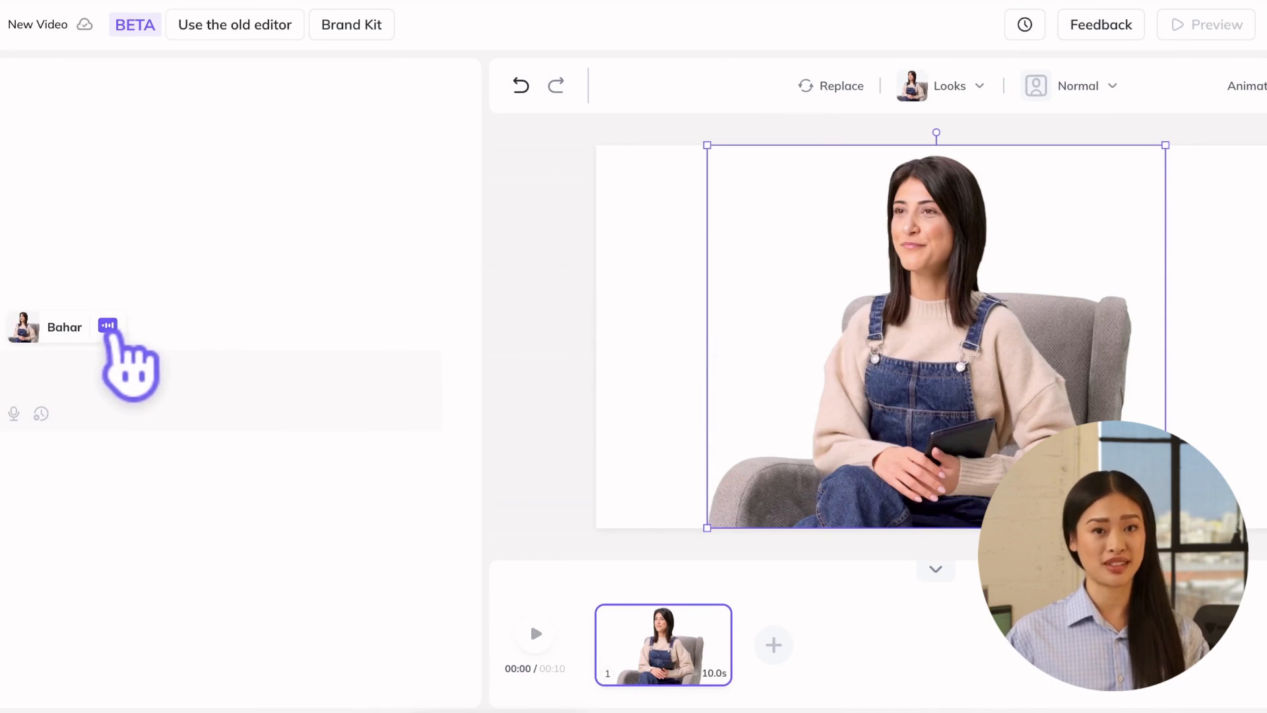
pyautogui.click(107, 326)
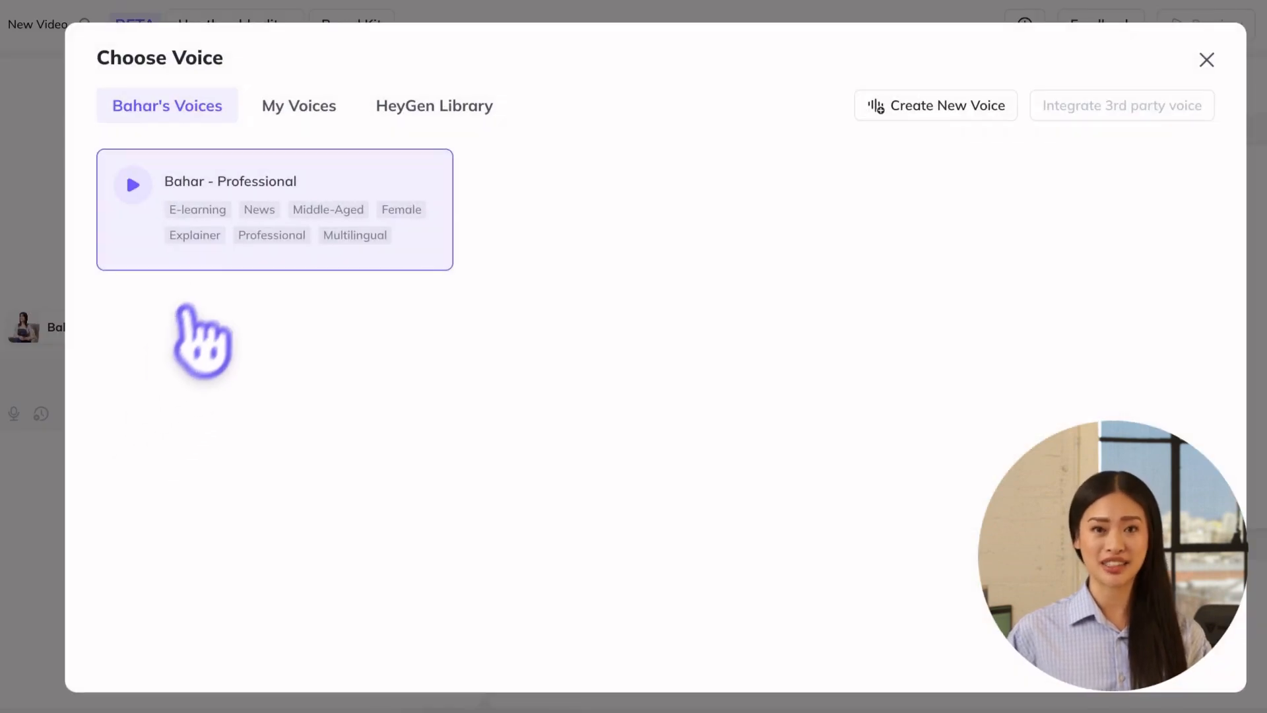
# Switch to the HeyGen voice Library, checking English accents and Jack Sterling's emotion styles.
pyautogui.click(434, 106)
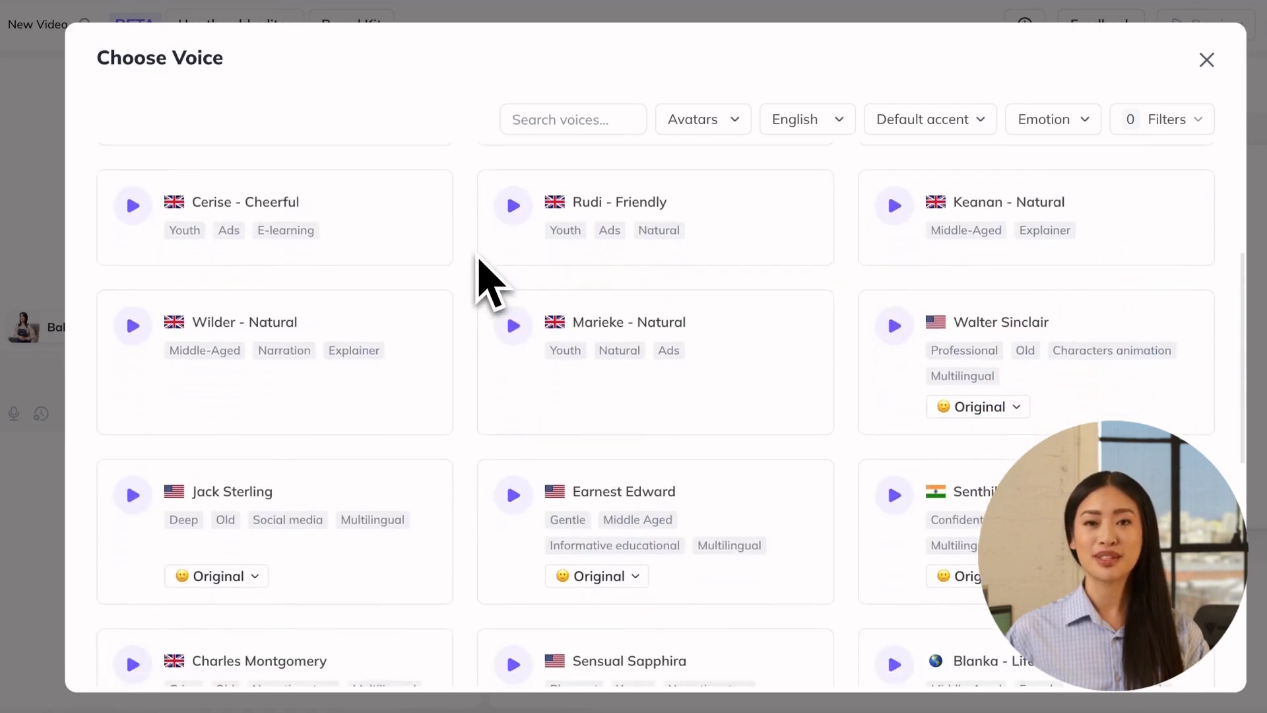
pyautogui.scroll(-3)
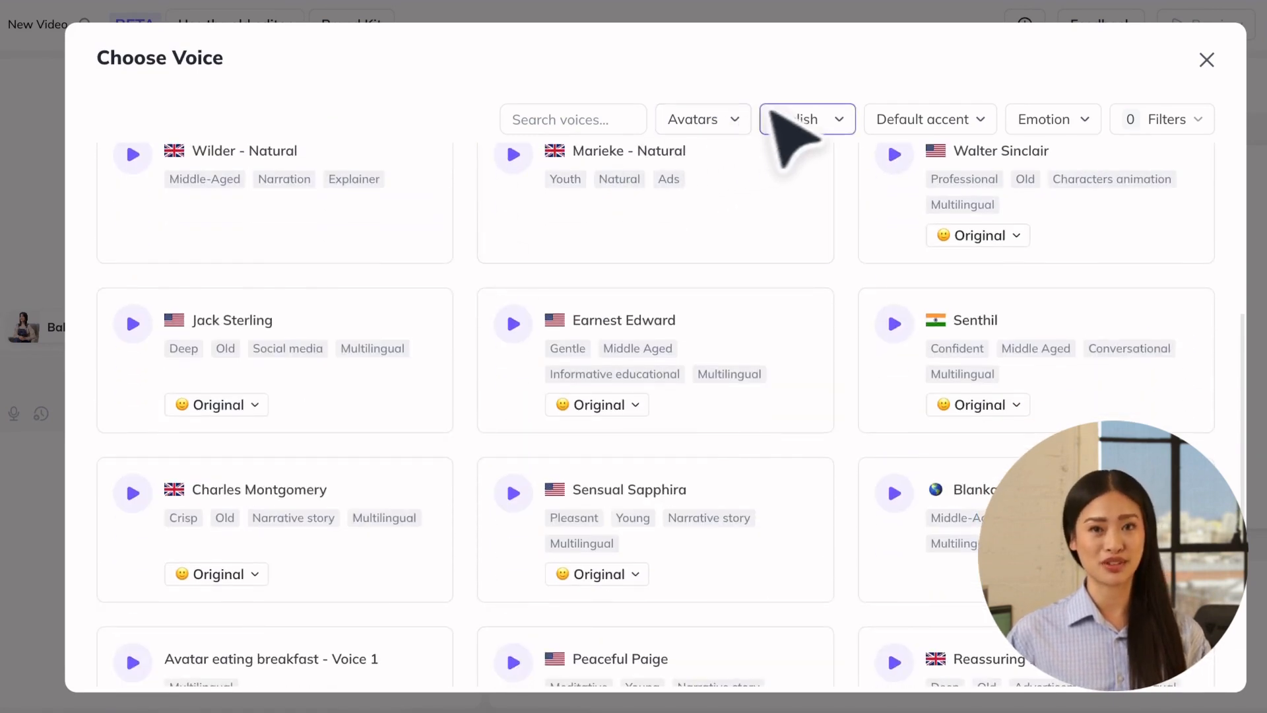
pyautogui.click(807, 119)
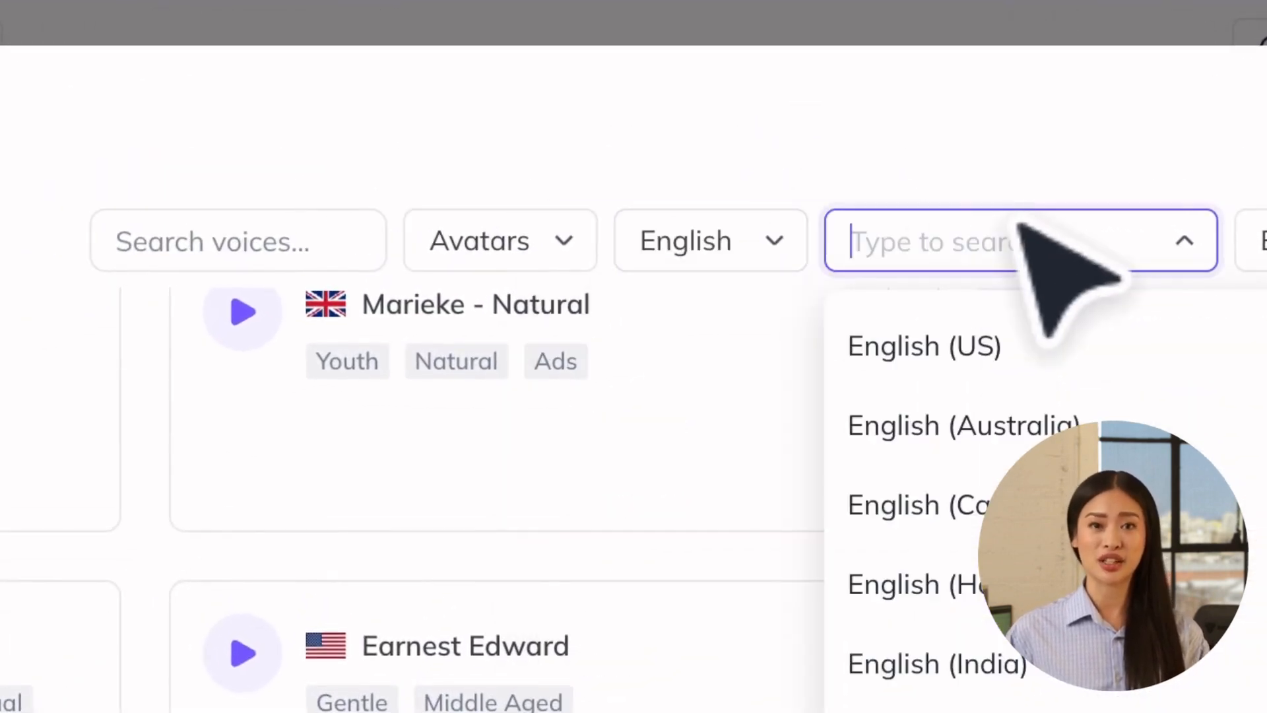
pyautogui.click(343, 432)
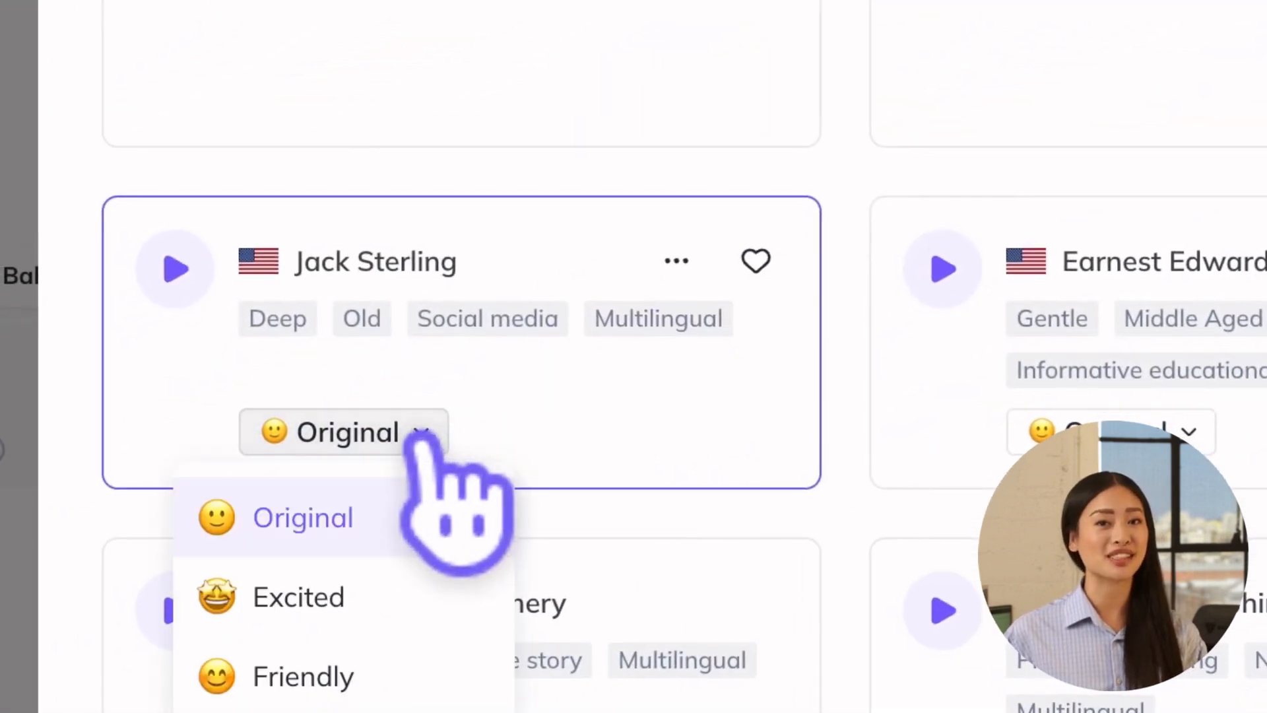